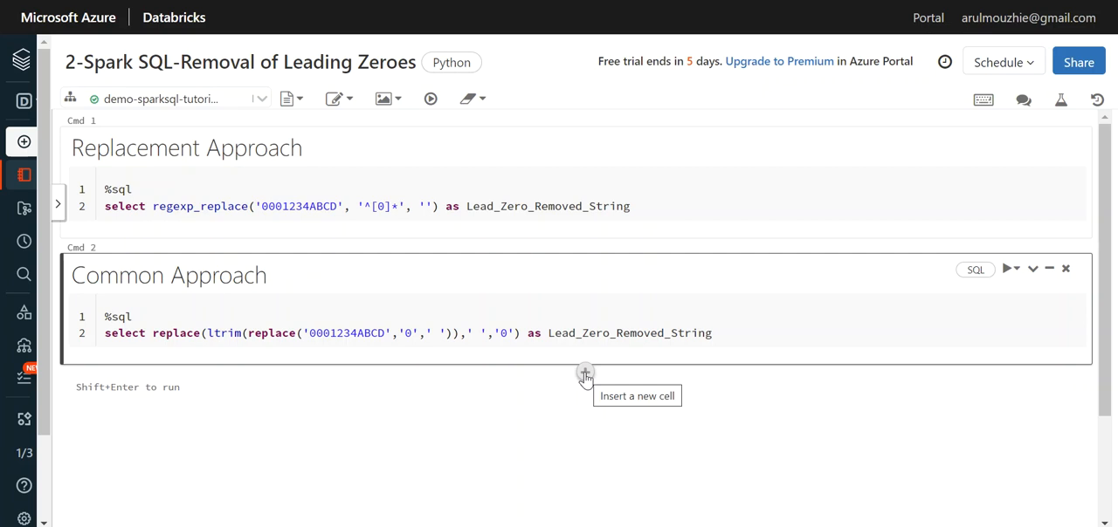
pyautogui.moveTo(265, 91)
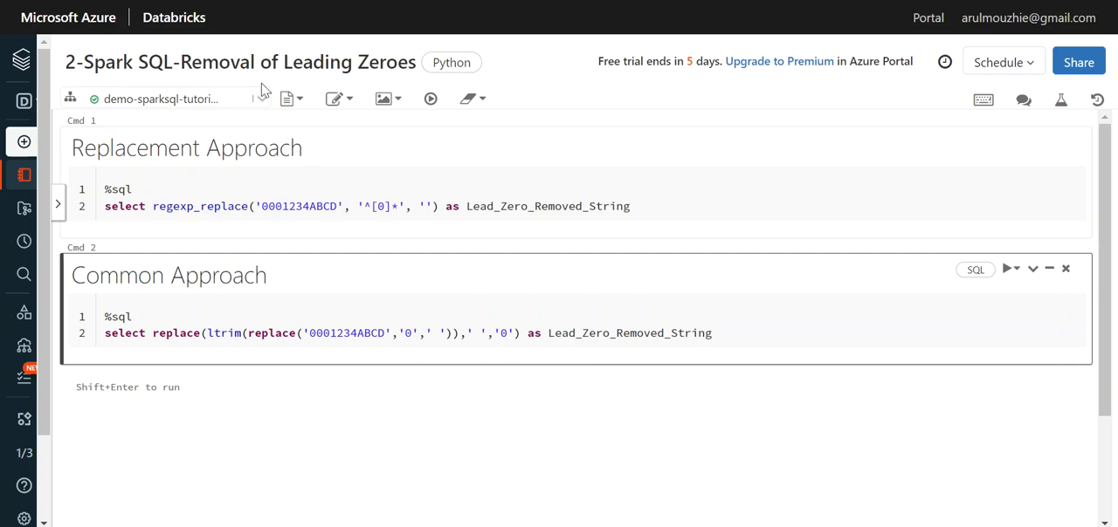
pyautogui.moveTo(277, 86)
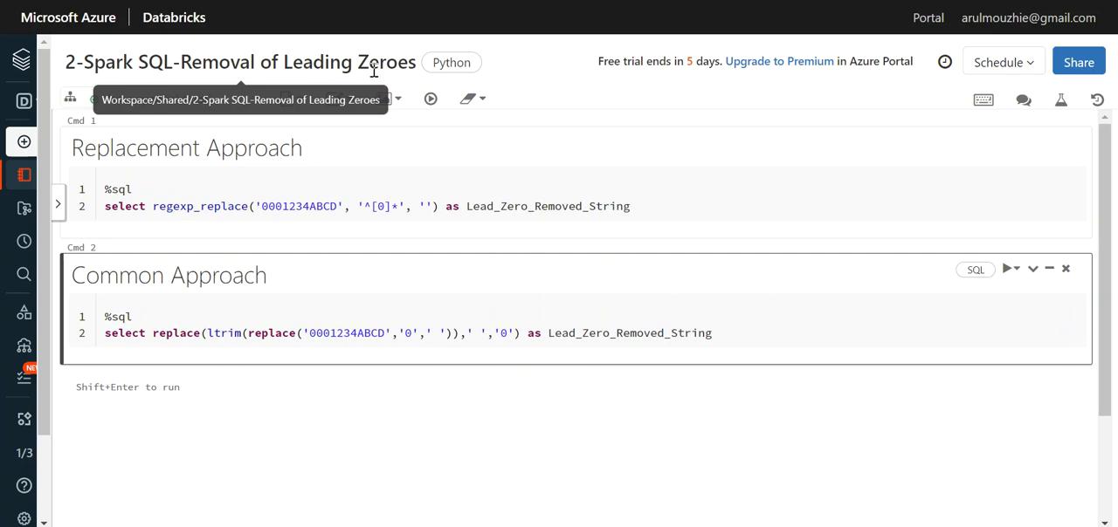
pyautogui.moveTo(598, 246)
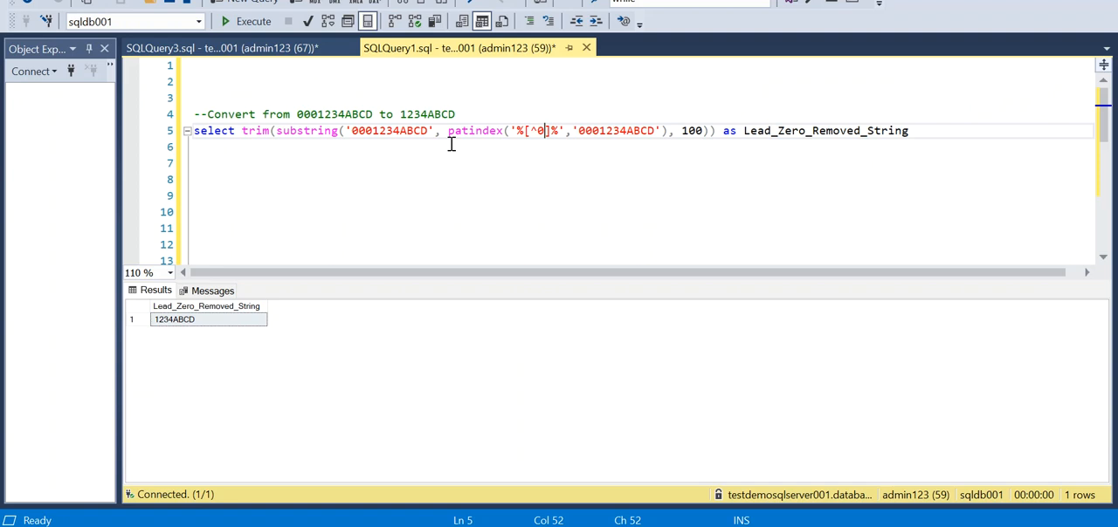
# - Highlight the patindex function, its %[^0]% pattern and the searched string
pyautogui.doubleClick(475, 130)
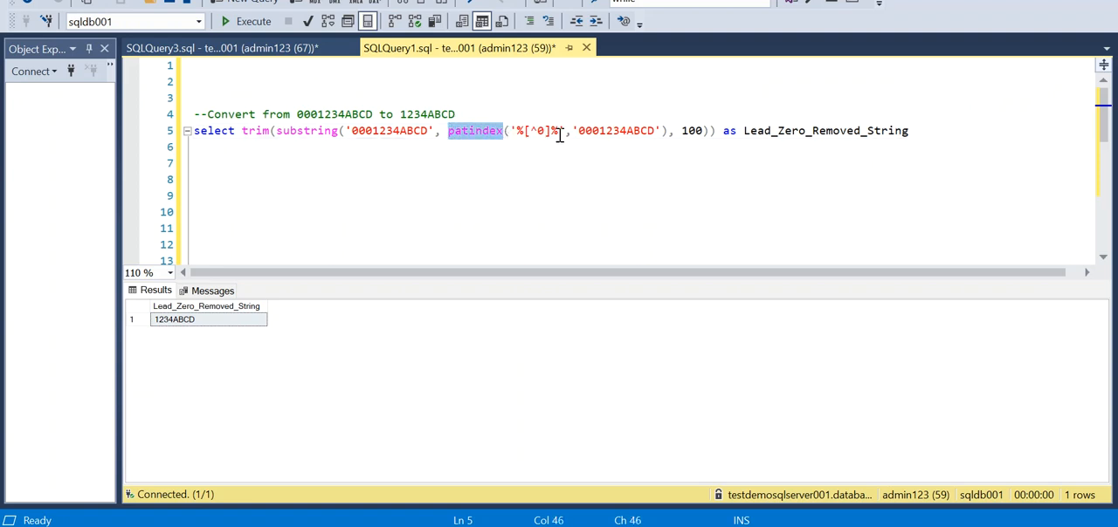
pyautogui.click(535, 131)
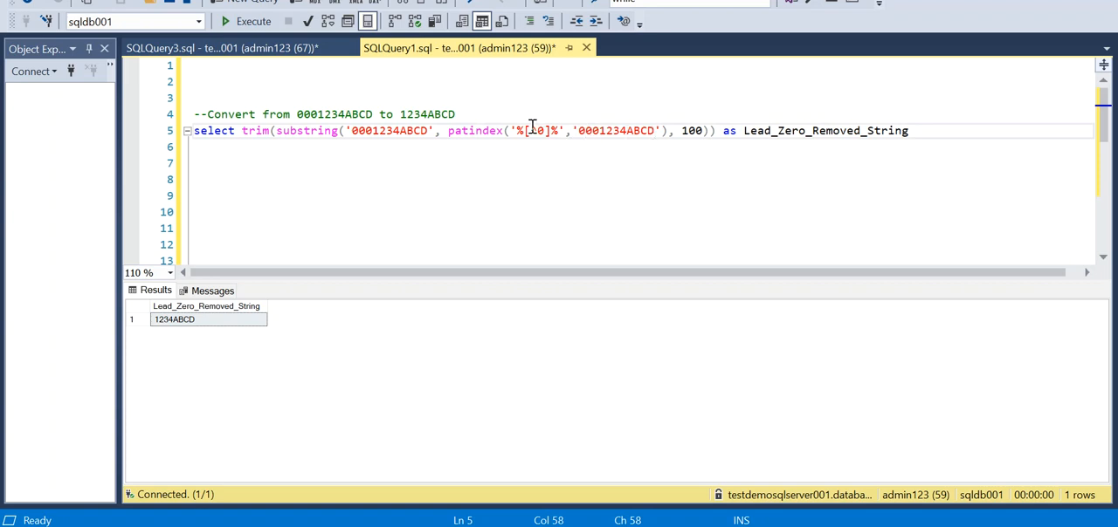
pyautogui.doubleClick(475, 130)
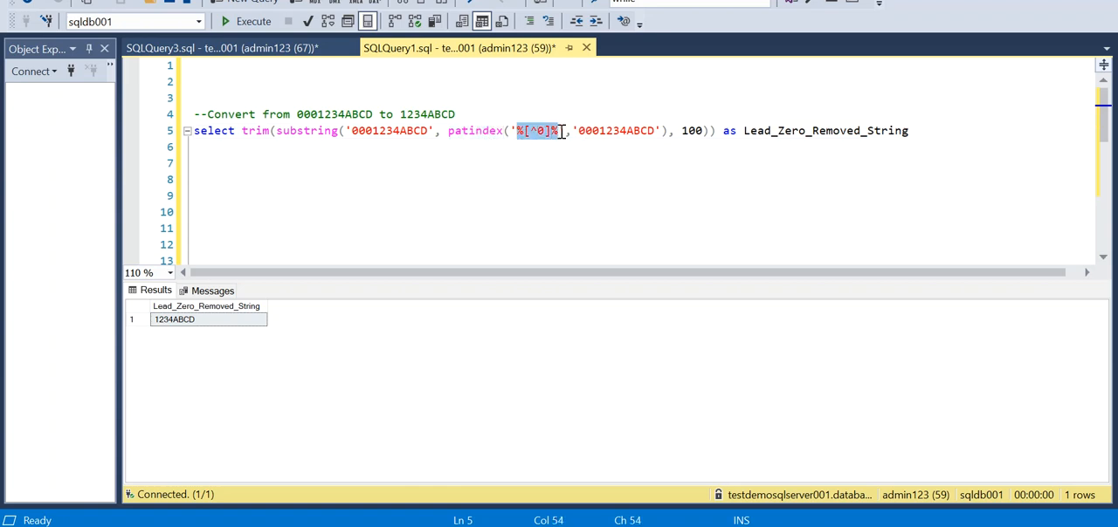
pyautogui.doubleClick(616, 130)
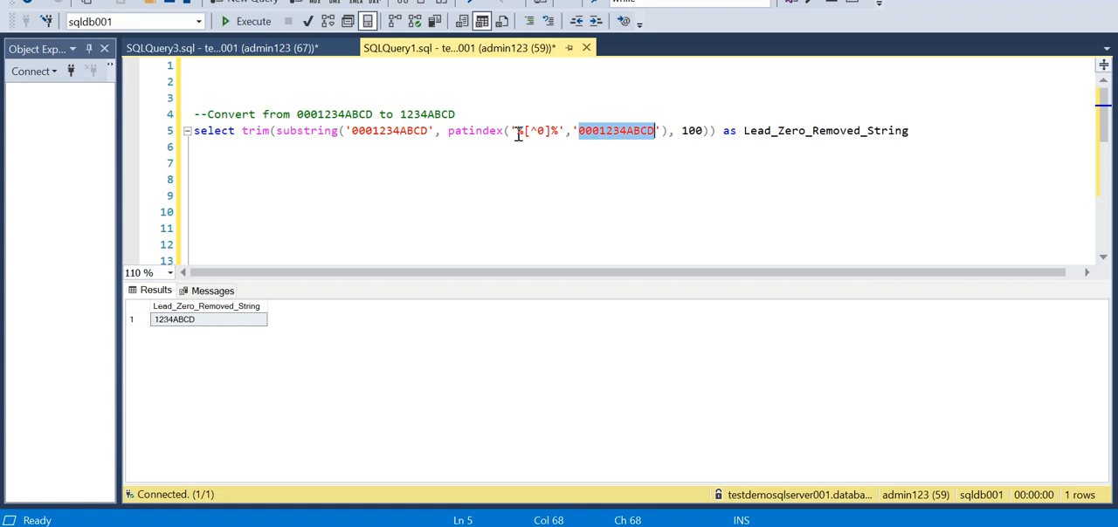
pyautogui.click(535, 130)
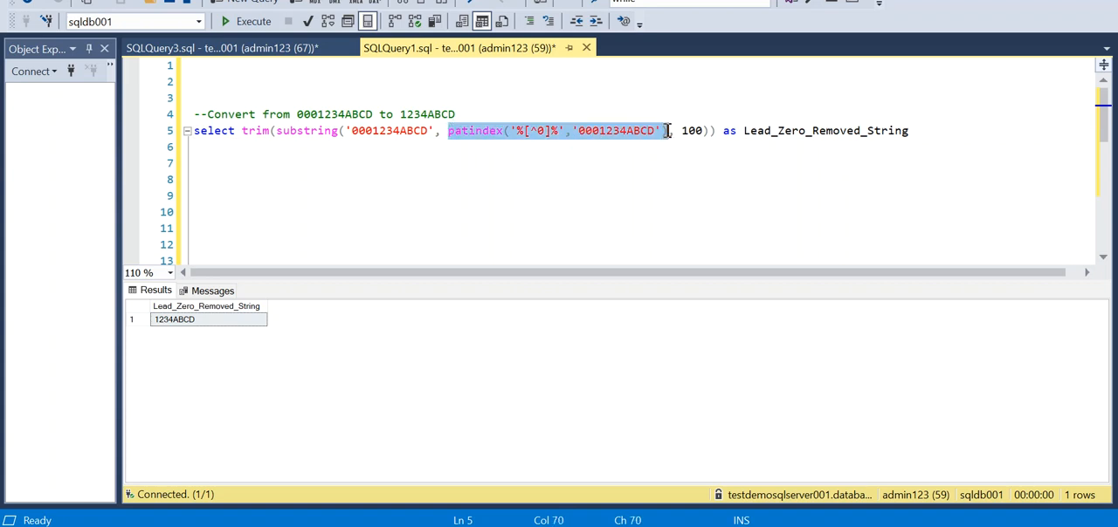
pyautogui.moveTo(603, 167)
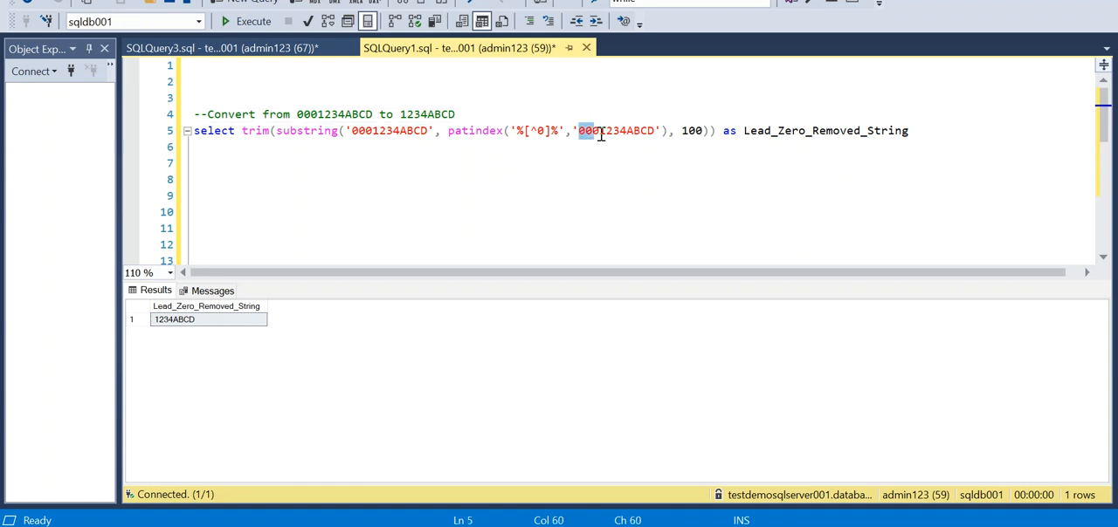
# - Highlight the substring function and length 100, then execute the query returning 1234ABCD
pyautogui.click(601, 131)
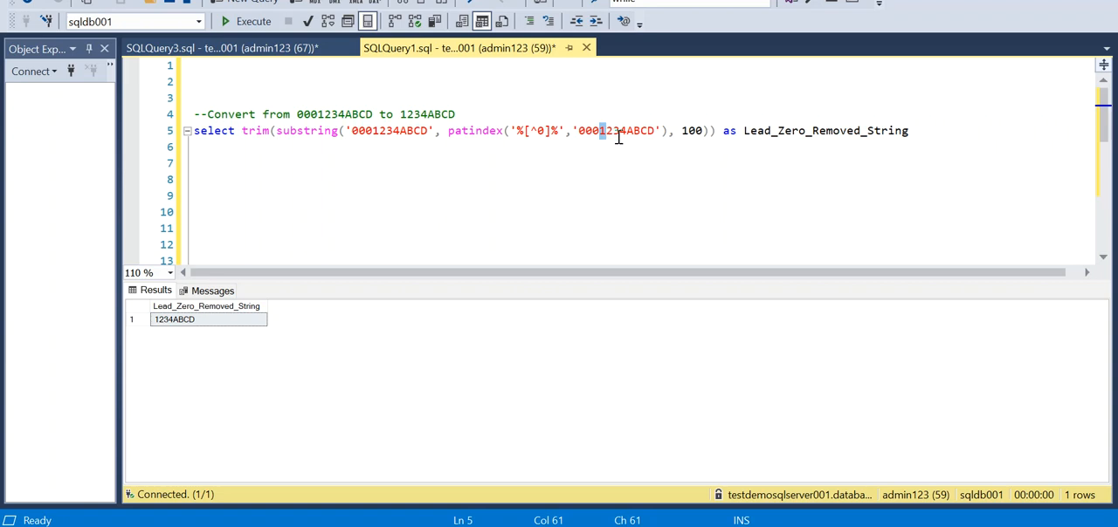
pyautogui.moveTo(305, 130)
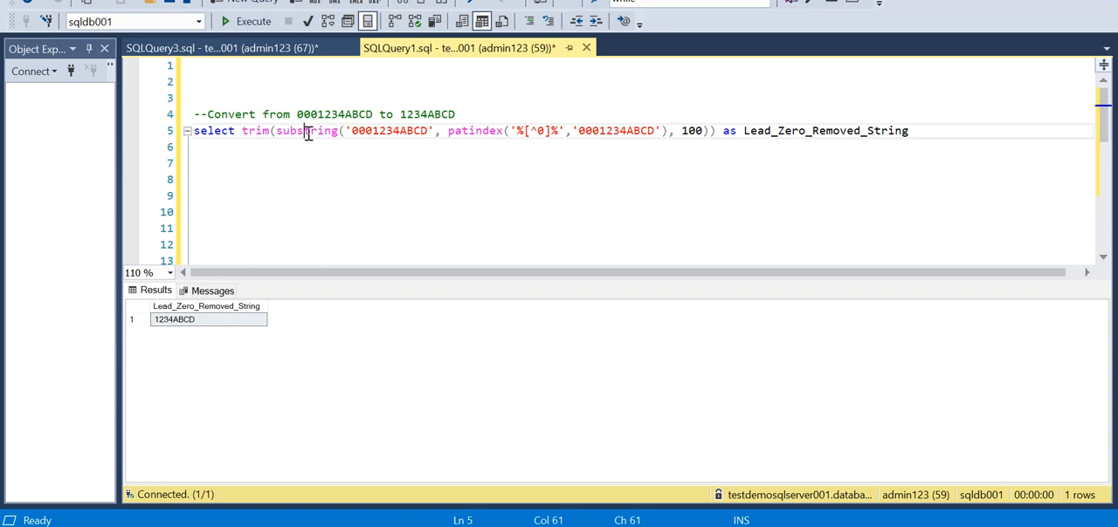
pyautogui.doubleClick(306, 130)
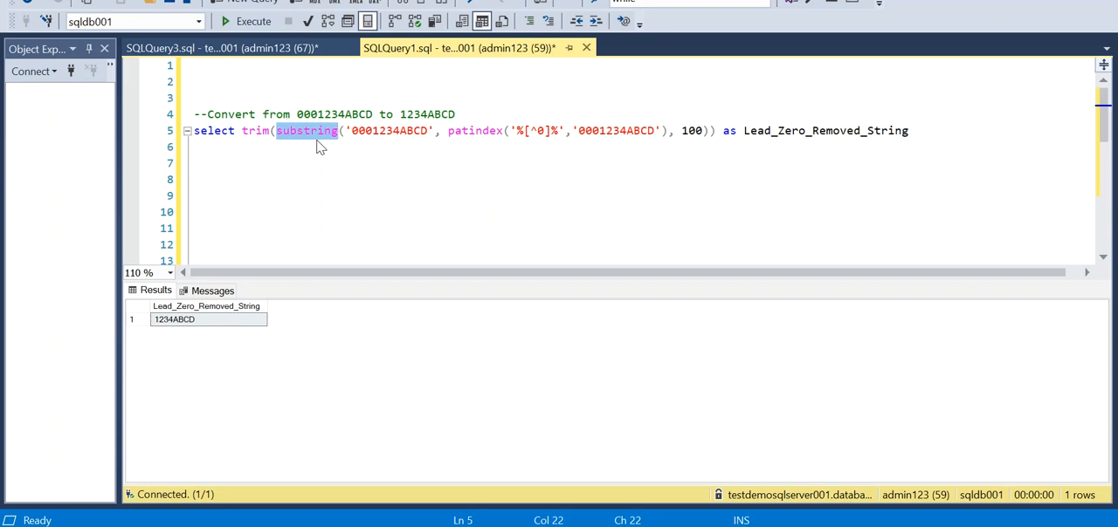
pyautogui.moveTo(384, 131)
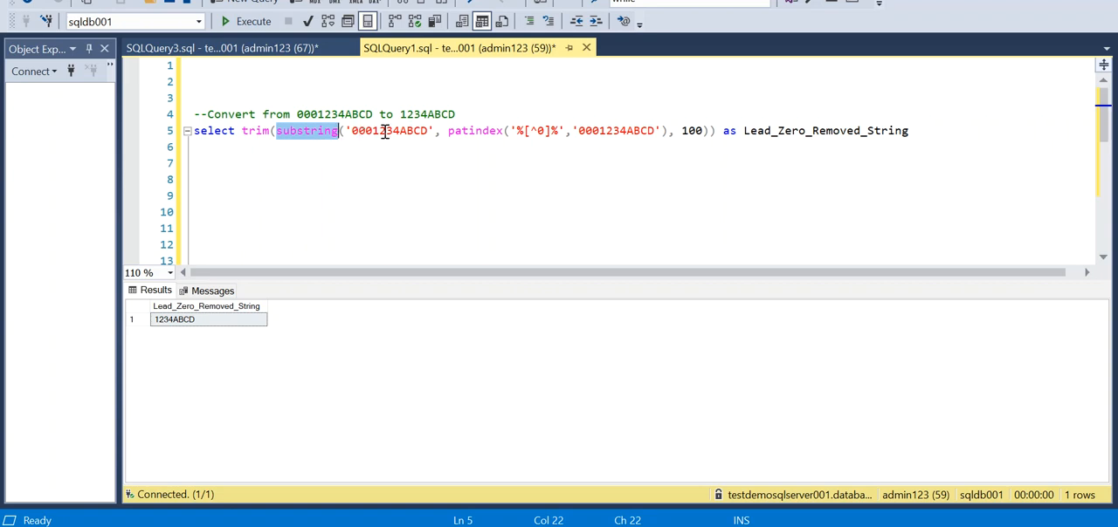
pyautogui.click(312, 130)
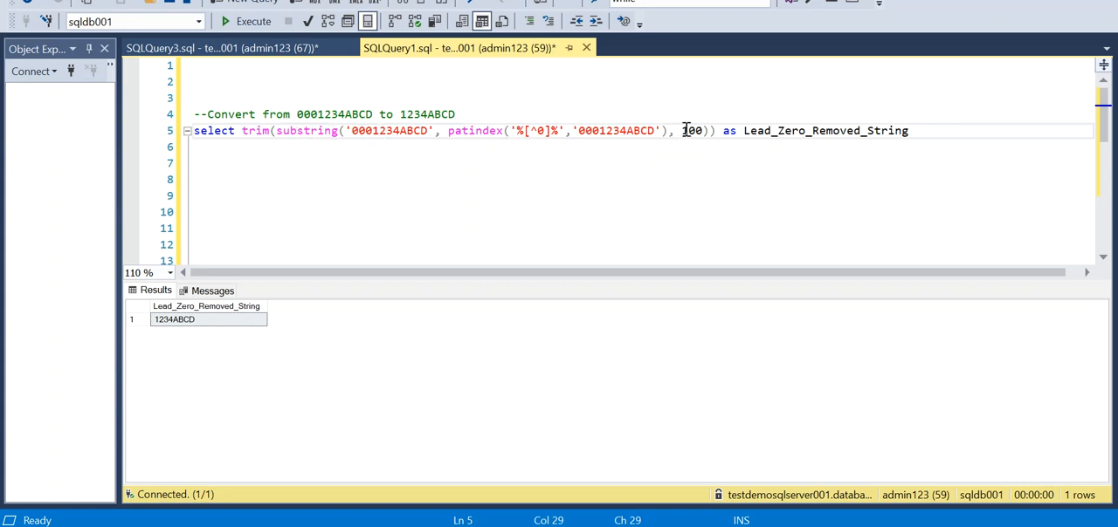
pyautogui.doubleClick(690, 130)
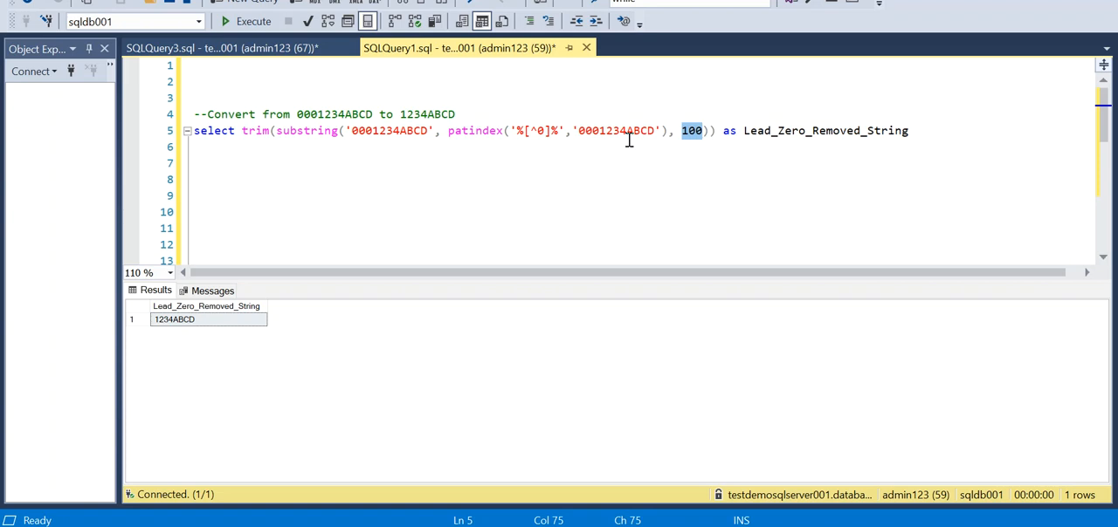
pyautogui.moveTo(690, 144)
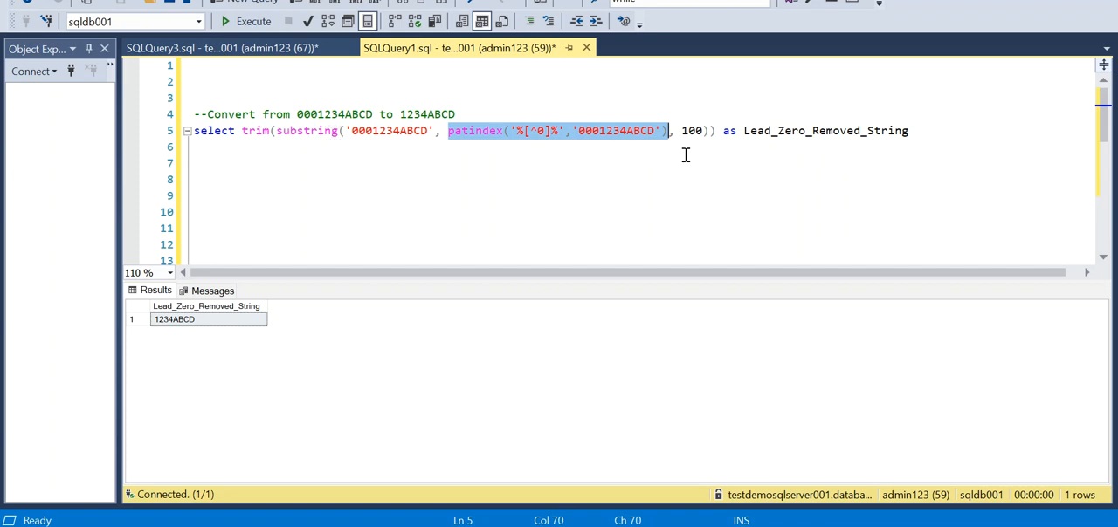
pyautogui.moveTo(422, 134)
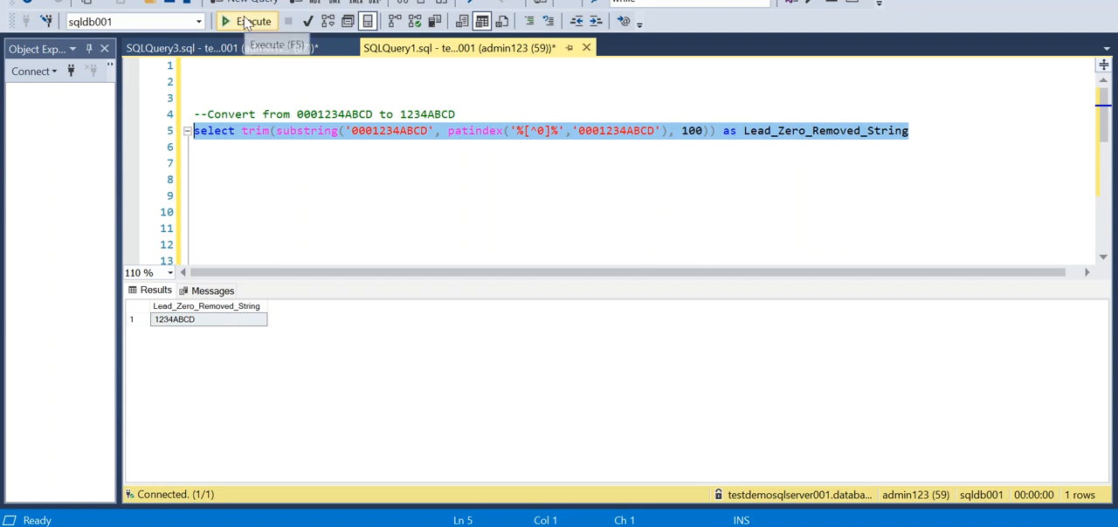
pyautogui.click(253, 21)
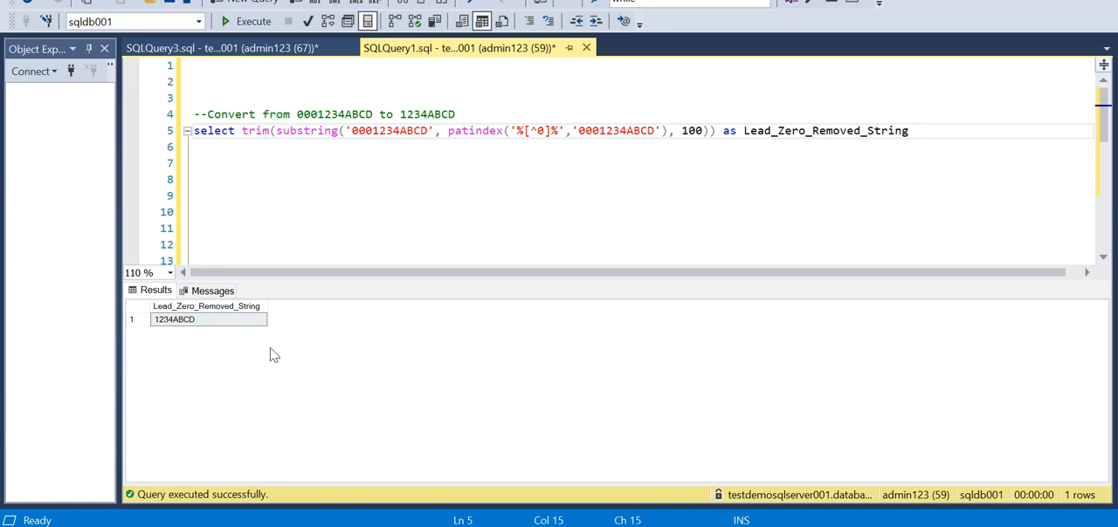
pyautogui.moveTo(173, 332)
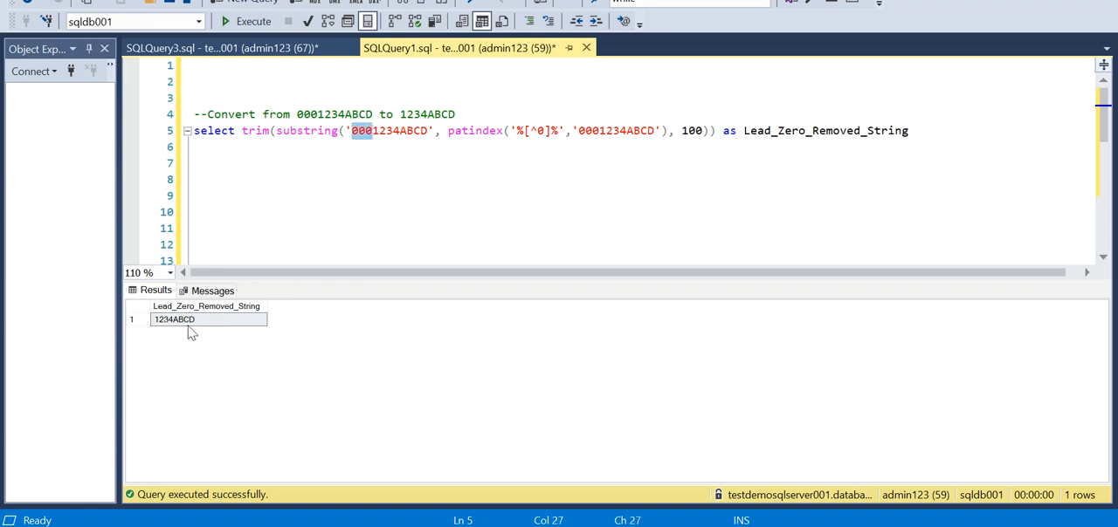
pyautogui.moveTo(466, 138)
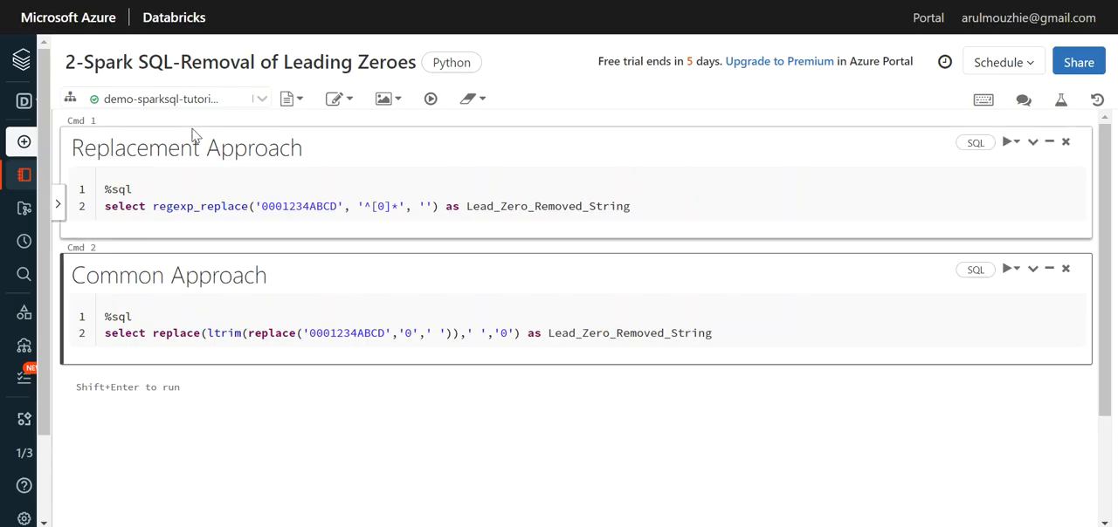
pyautogui.moveTo(675, 391)
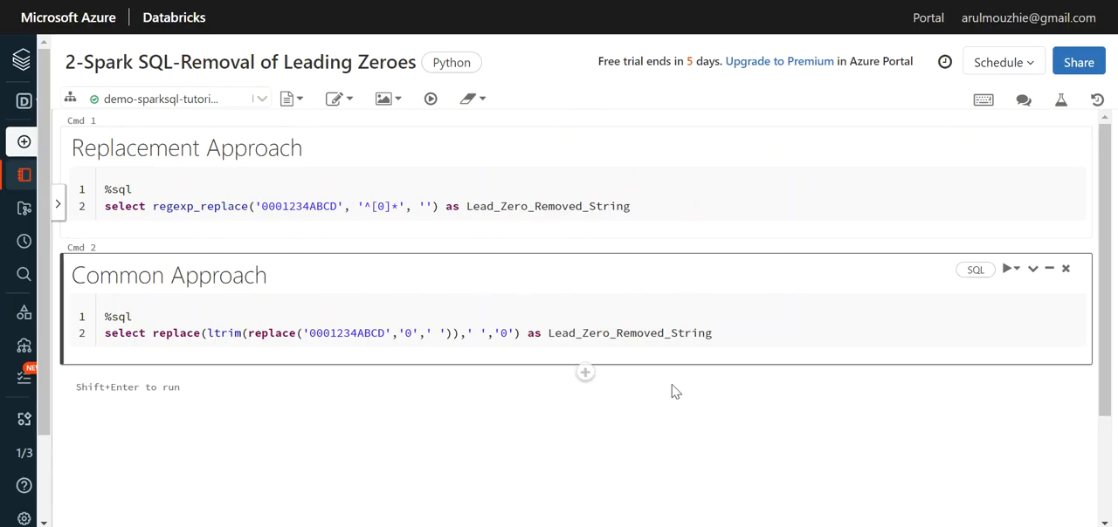
pyautogui.click(375, 206)
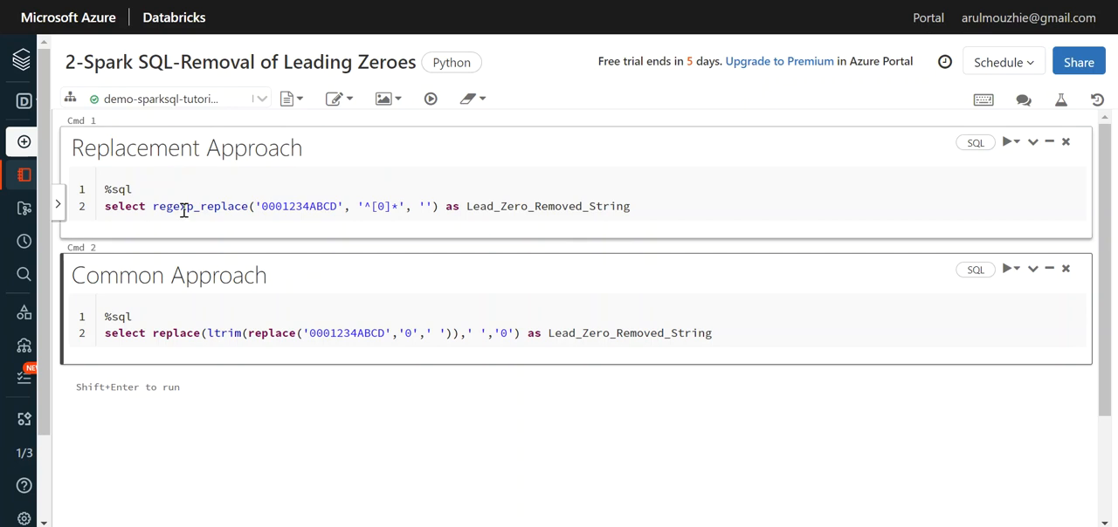
pyautogui.moveTo(256, 209)
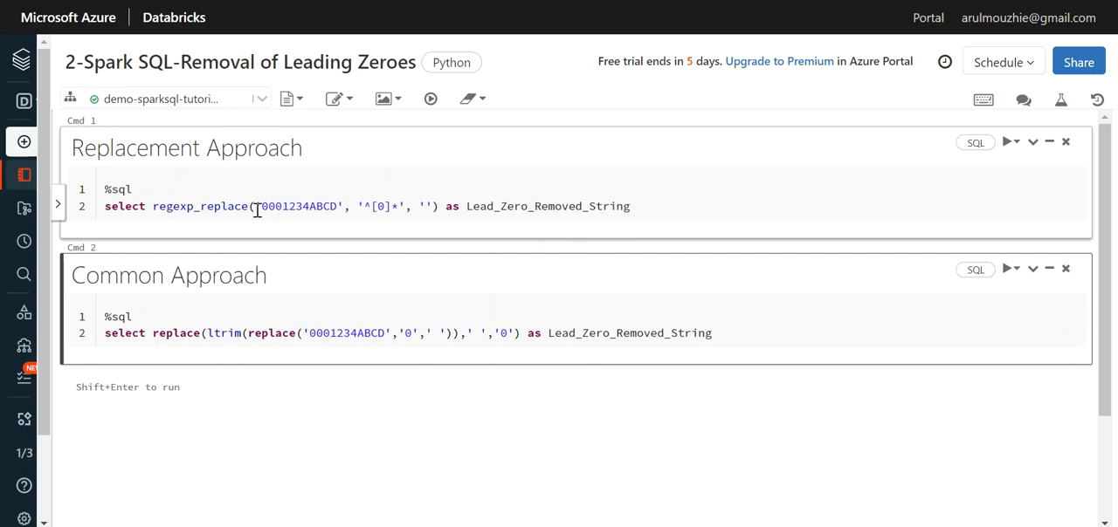
pyautogui.moveTo(157, 206)
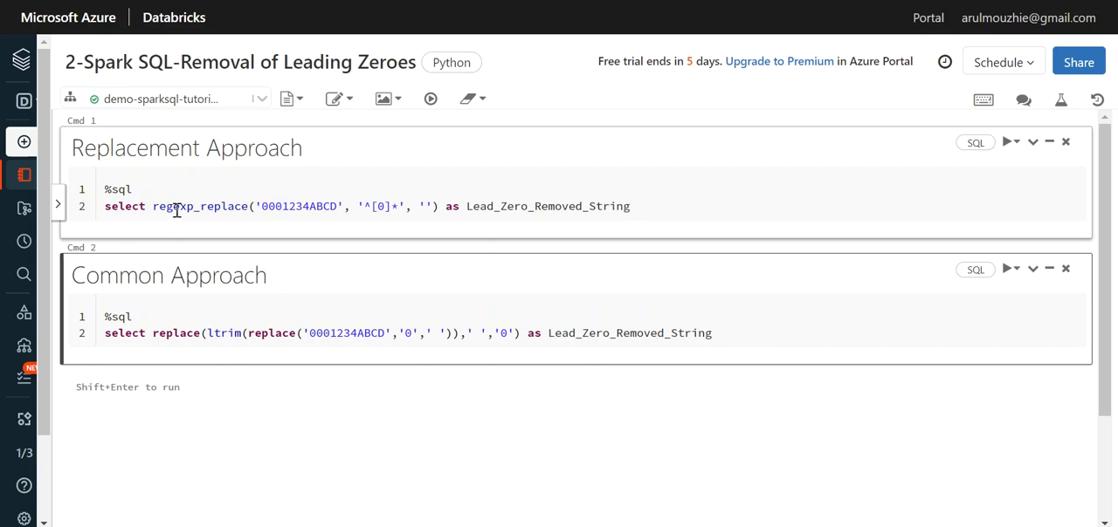
pyautogui.moveTo(254, 212)
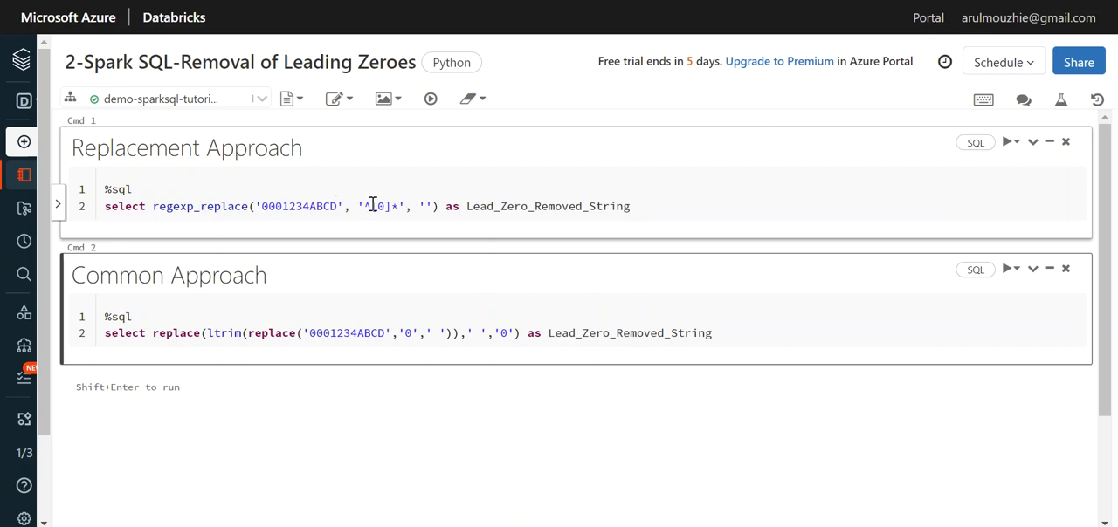
pyautogui.moveTo(404, 207)
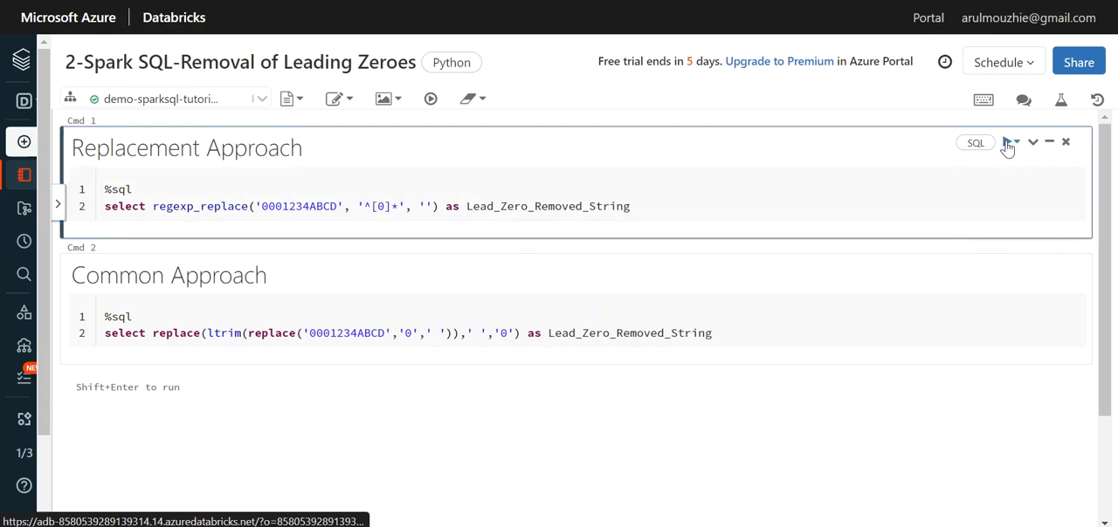
# - Run the Replacement Approach cell, then bring the SSMS patindex query window forward
pyautogui.click(1009, 143)
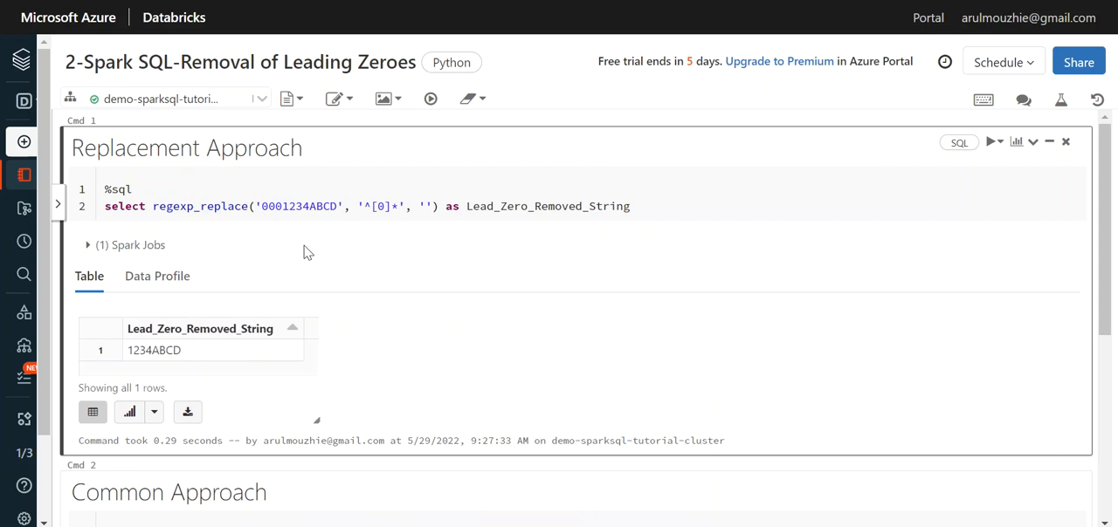
pyautogui.moveTo(232, 212)
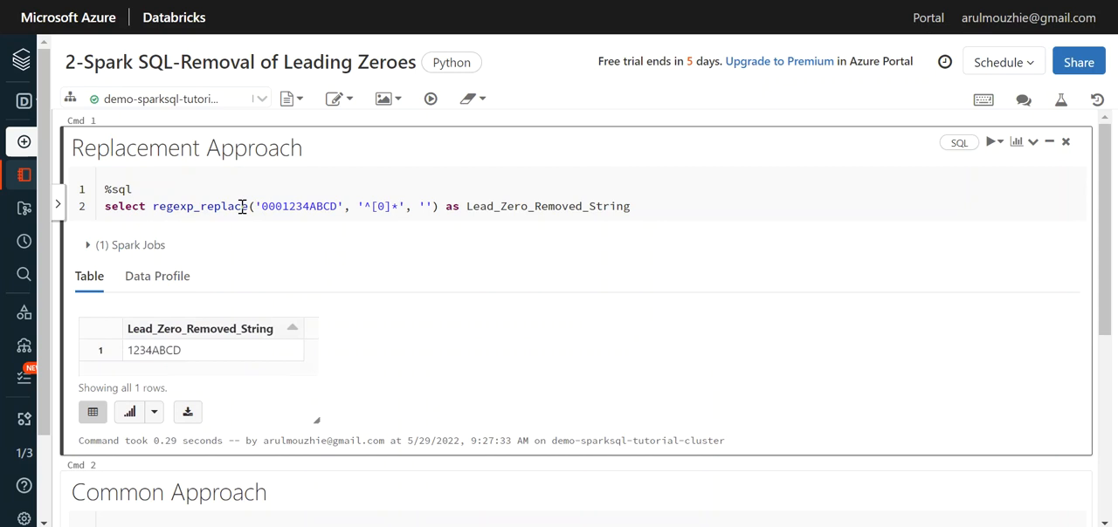
pyautogui.moveTo(174, 206)
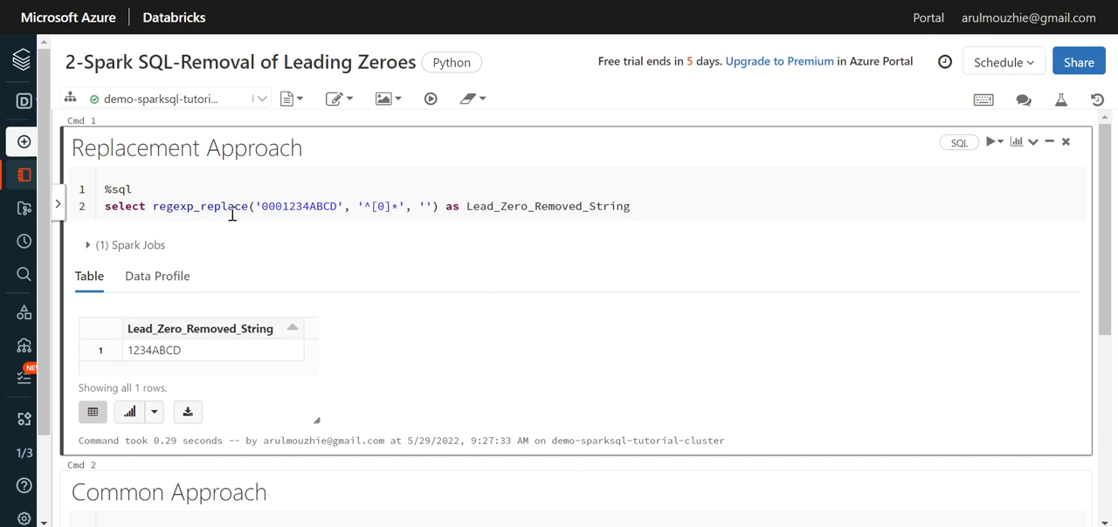
pyautogui.moveTo(270, 240)
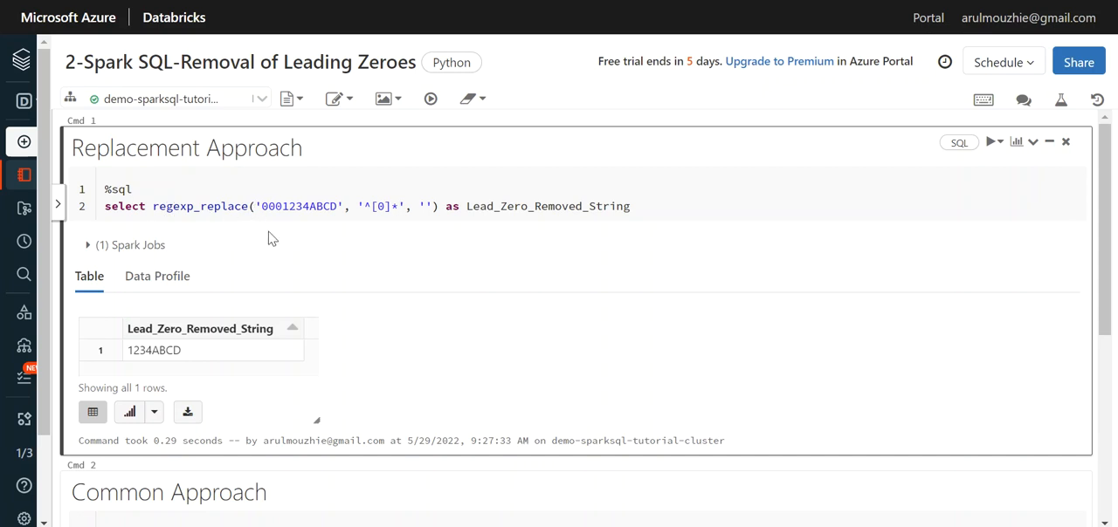
pyautogui.moveTo(294, 265)
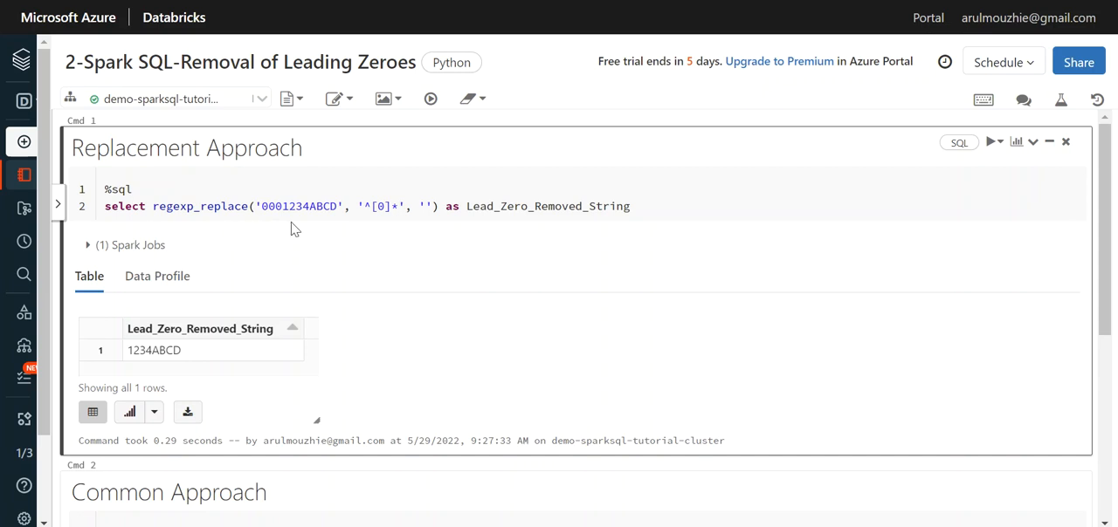
pyautogui.moveTo(281, 218)
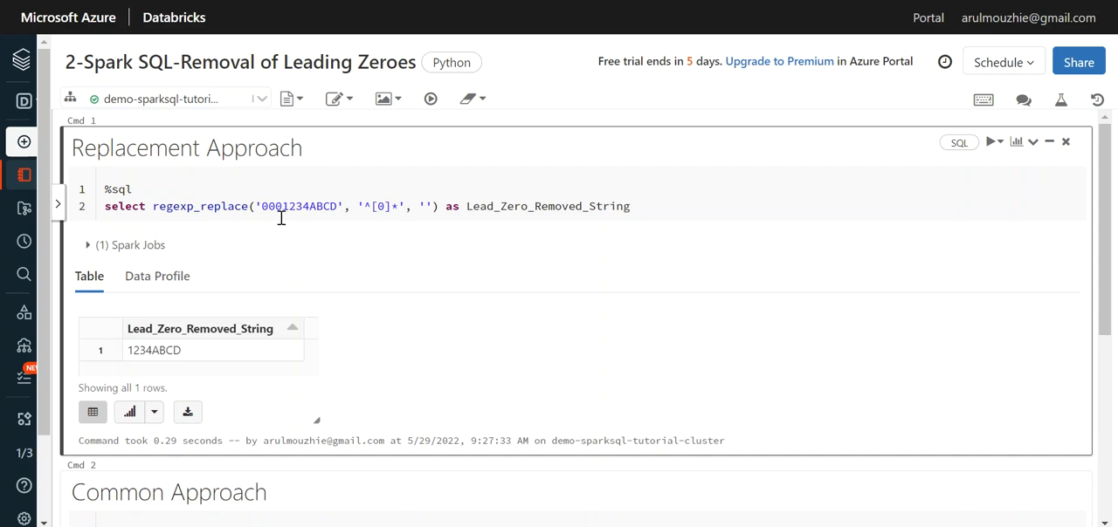
pyautogui.moveTo(293, 238)
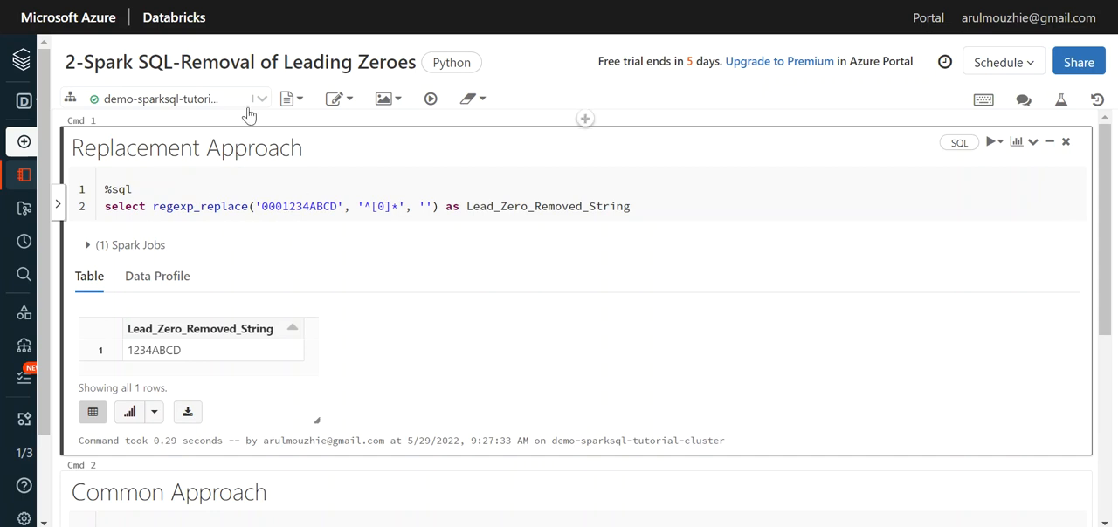
pyautogui.moveTo(512, 366)
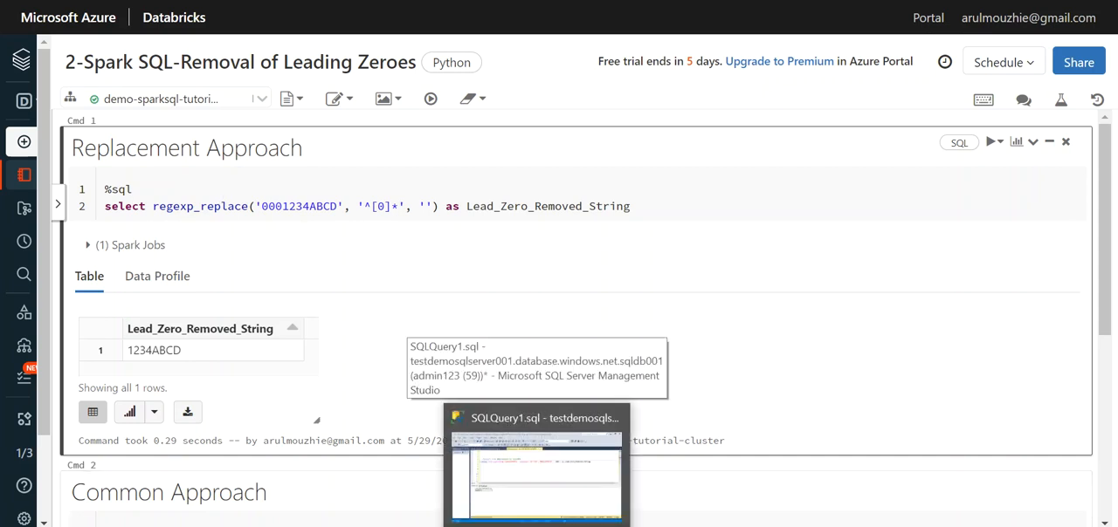
pyautogui.click(536, 472)
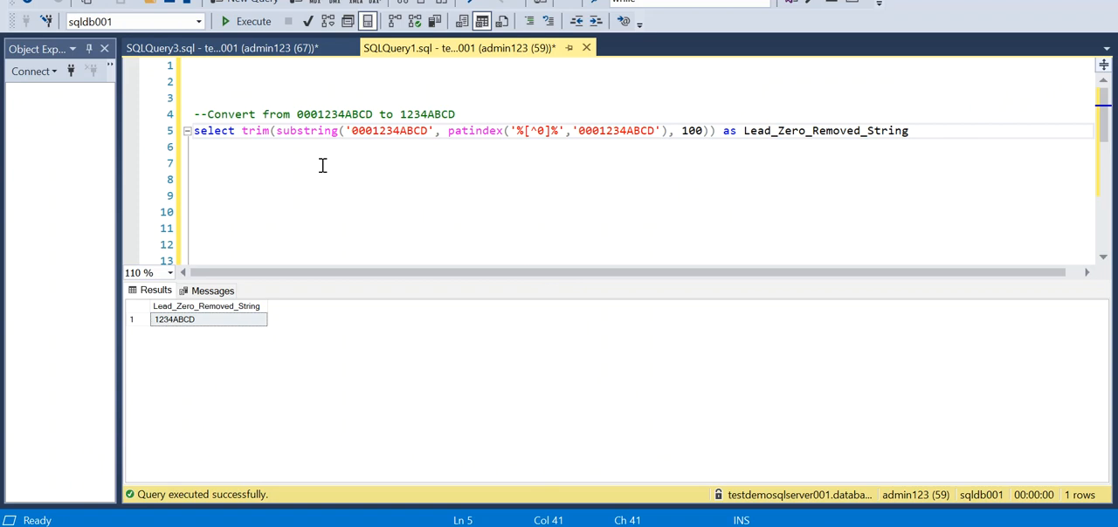
# - Scroll the SSMS query down to the replace/ltrim statement, then run the Databricks Common Approach cell
pyautogui.scroll(-3)
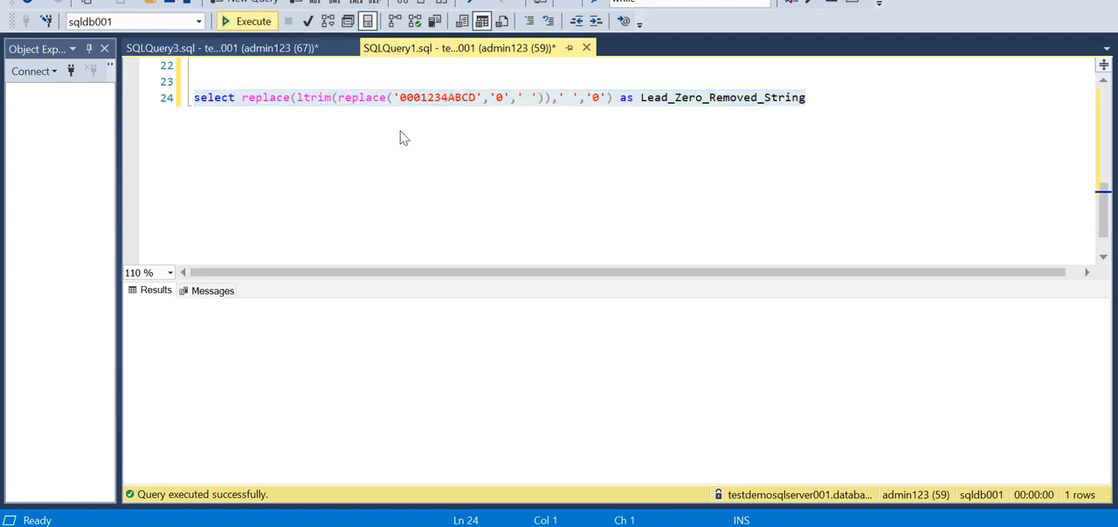
pyautogui.click(248, 21)
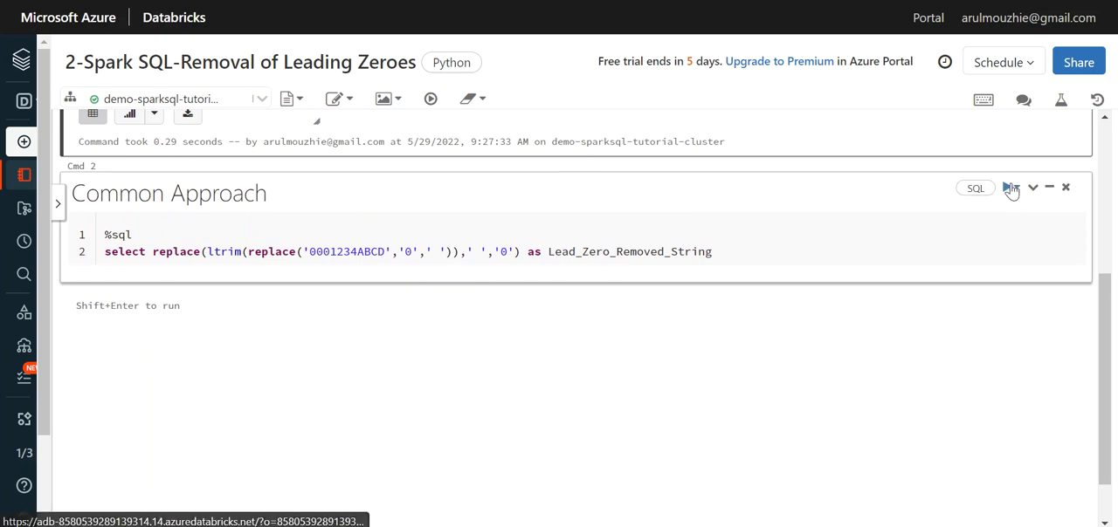
pyautogui.click(1010, 187)
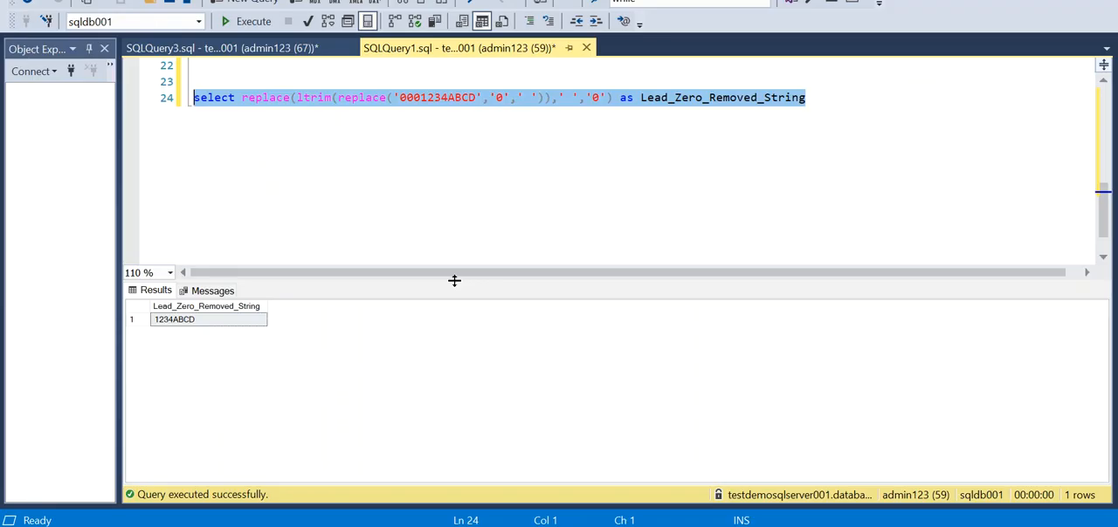
pyautogui.click(410, 97)
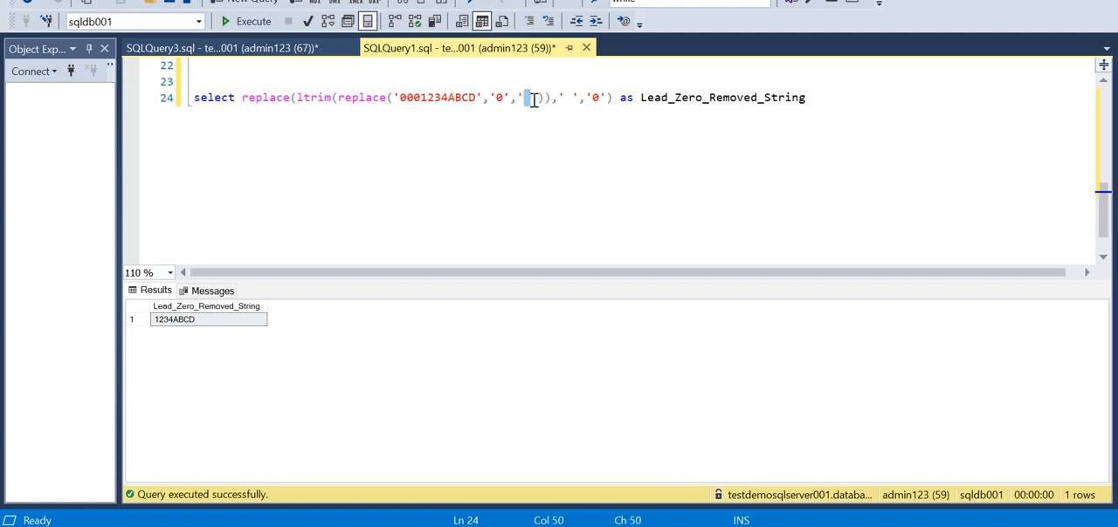
pyautogui.moveTo(398, 103)
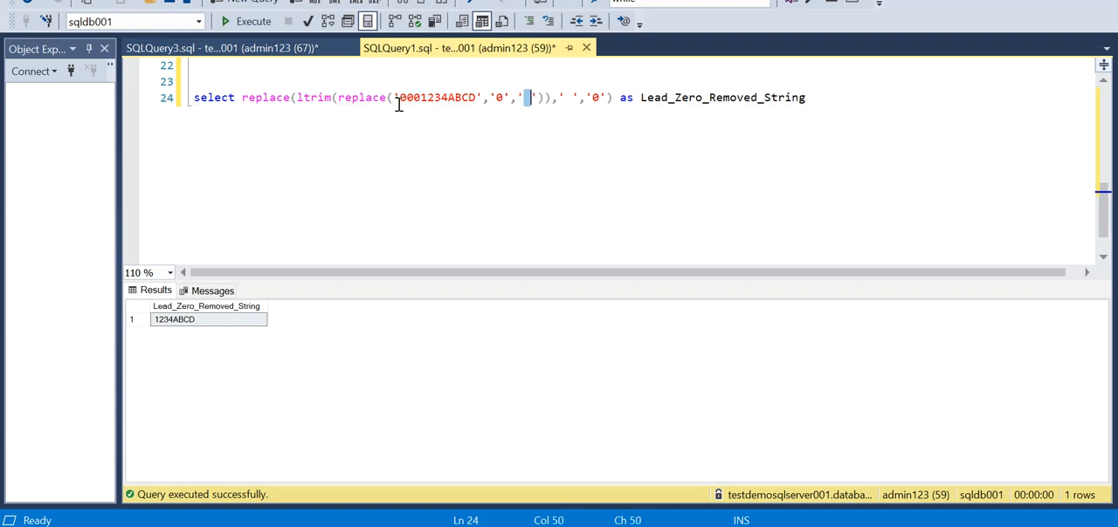
pyautogui.click(302, 97)
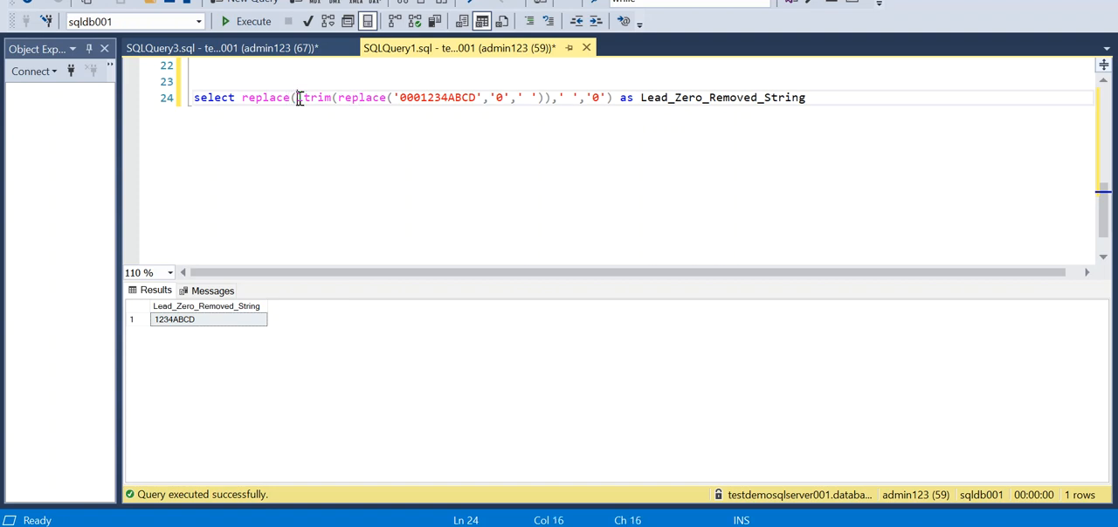
pyautogui.write('l')
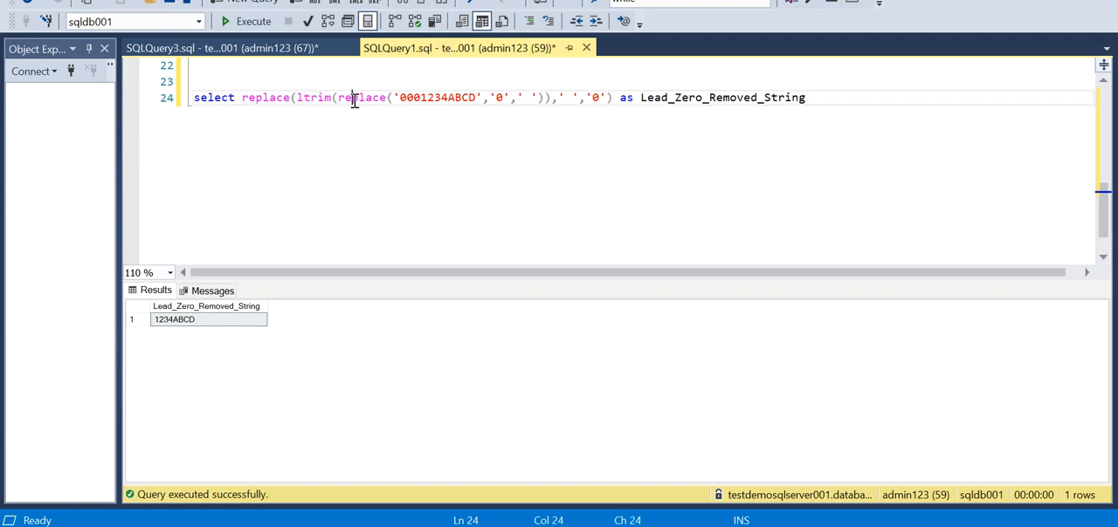
pyautogui.doubleClick(313, 97)
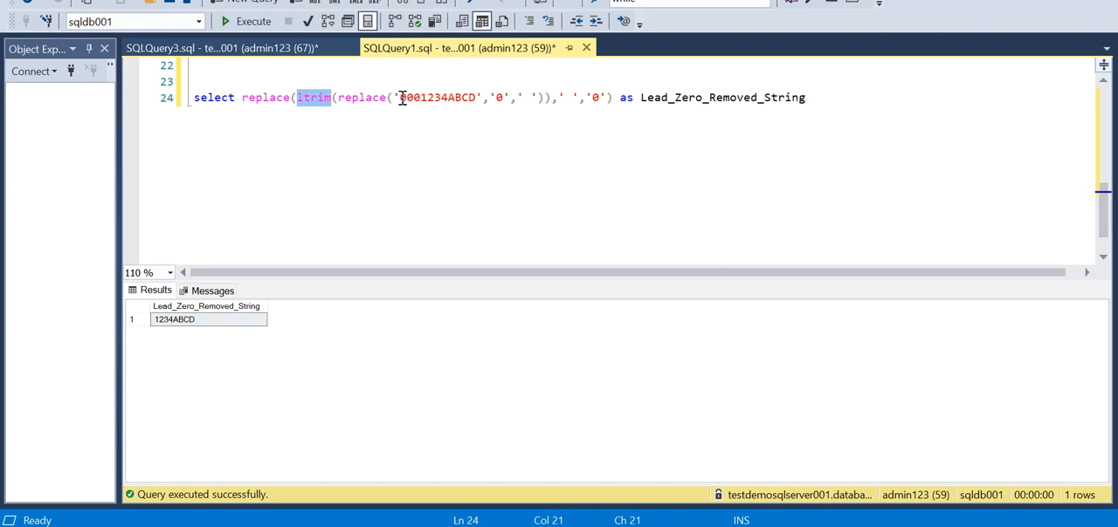
pyautogui.click(404, 97)
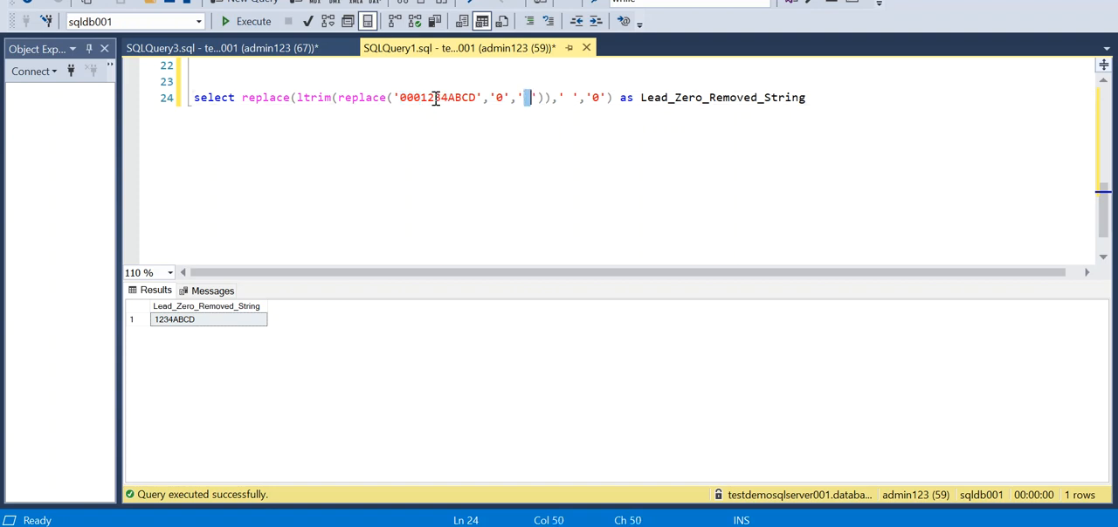
pyautogui.click(441, 97)
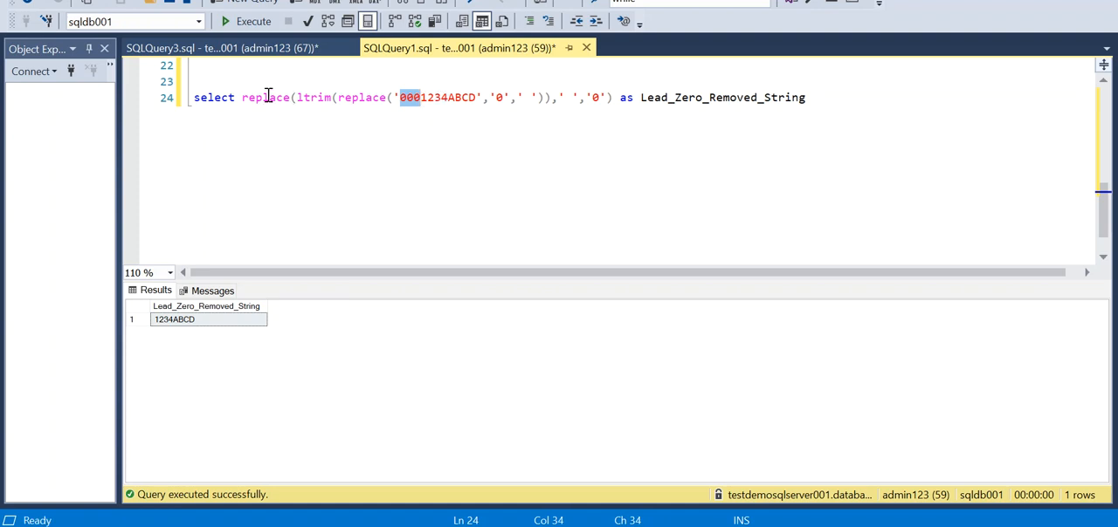
pyautogui.click(599, 97)
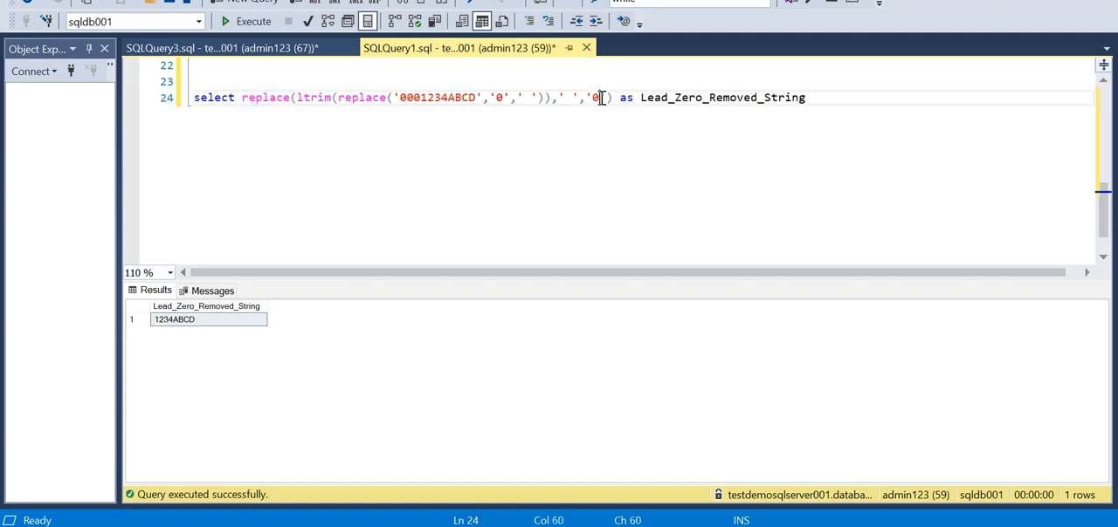
pyautogui.moveTo(422, 97)
pyautogui.write('0')
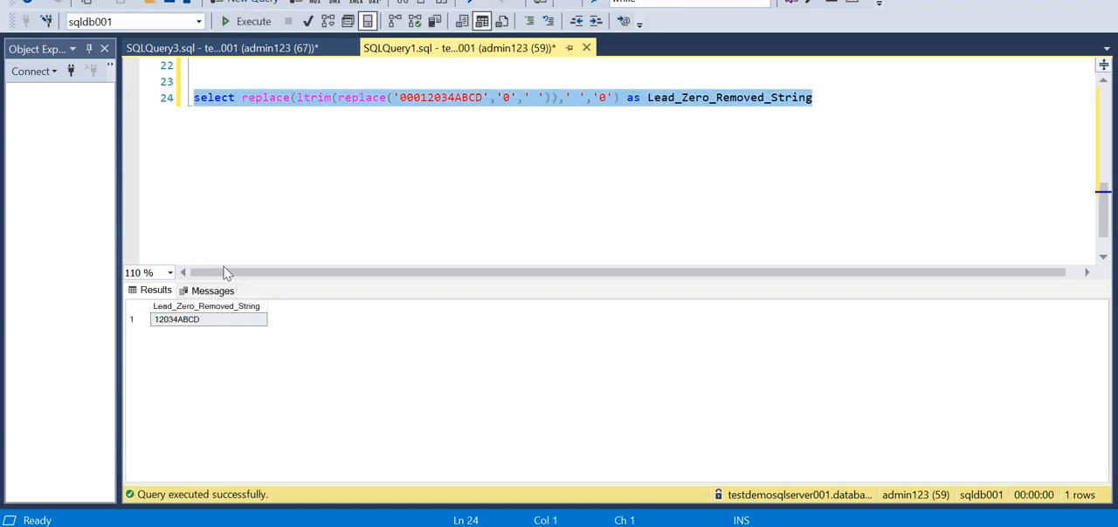
pyautogui.moveTo(447, 97)
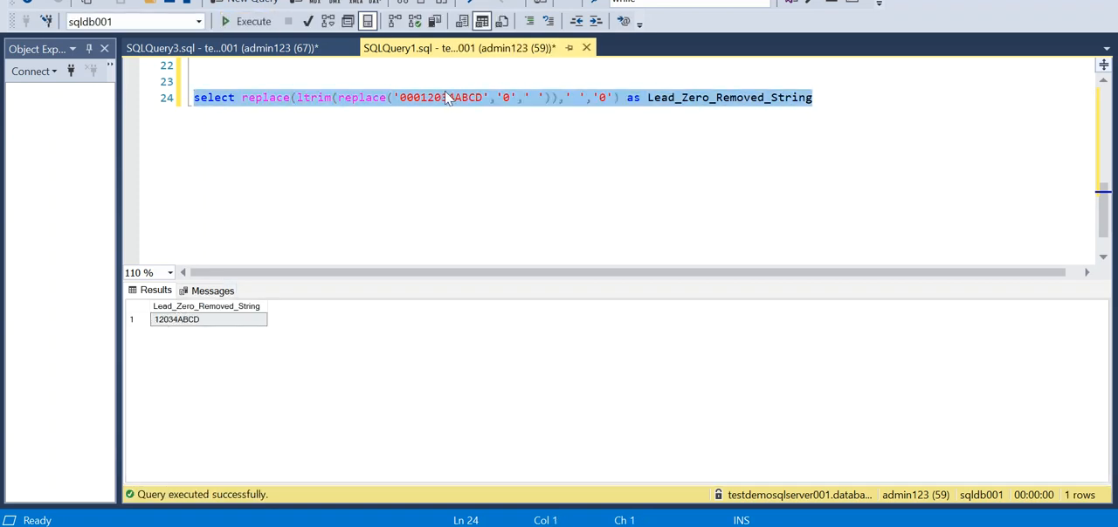
# - Place the cursor in the string literal to change it to 00012034ABCD
pyautogui.click(424, 97)
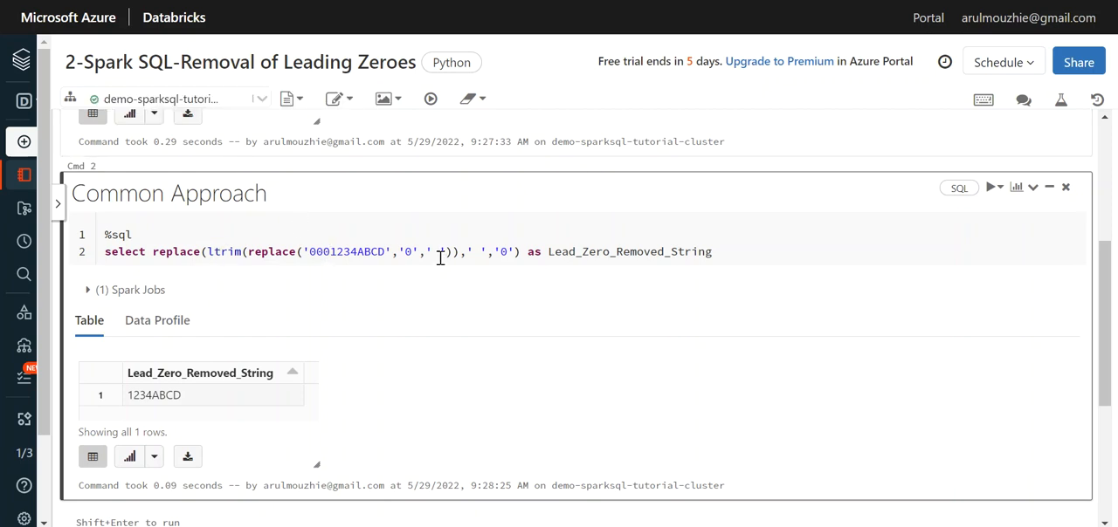
pyautogui.moveTo(300, 219)
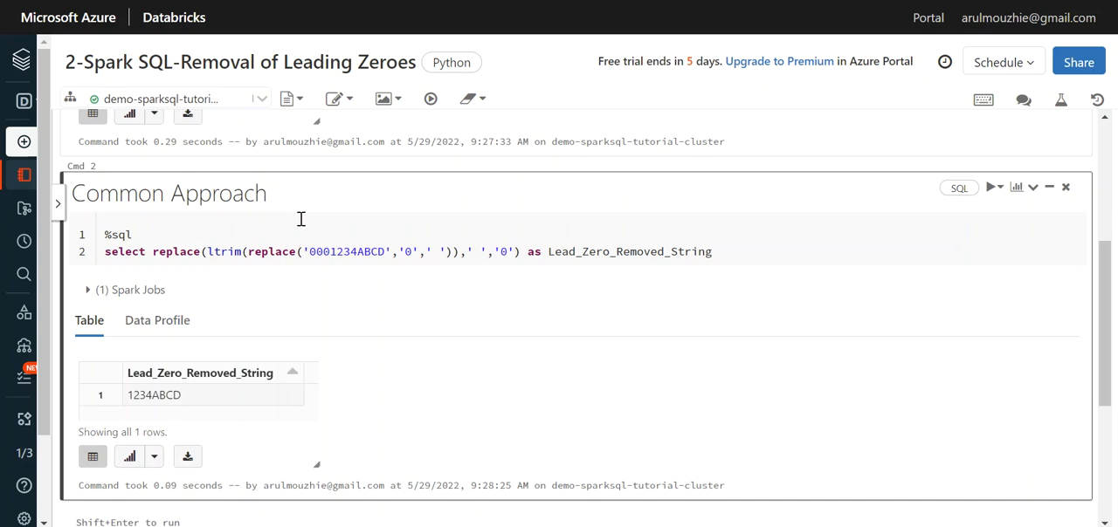
pyautogui.moveTo(557, 320)
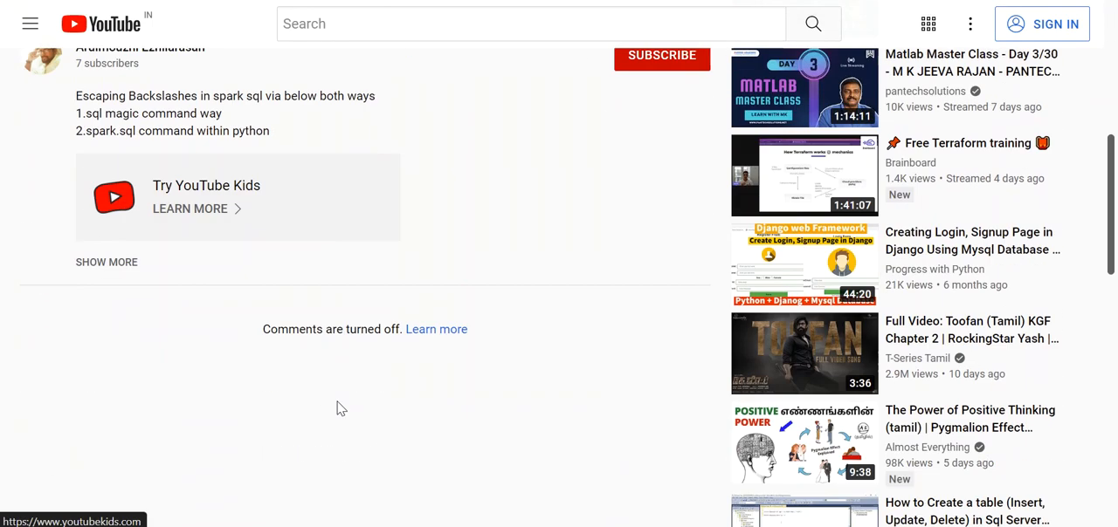
pyautogui.click(107, 262)
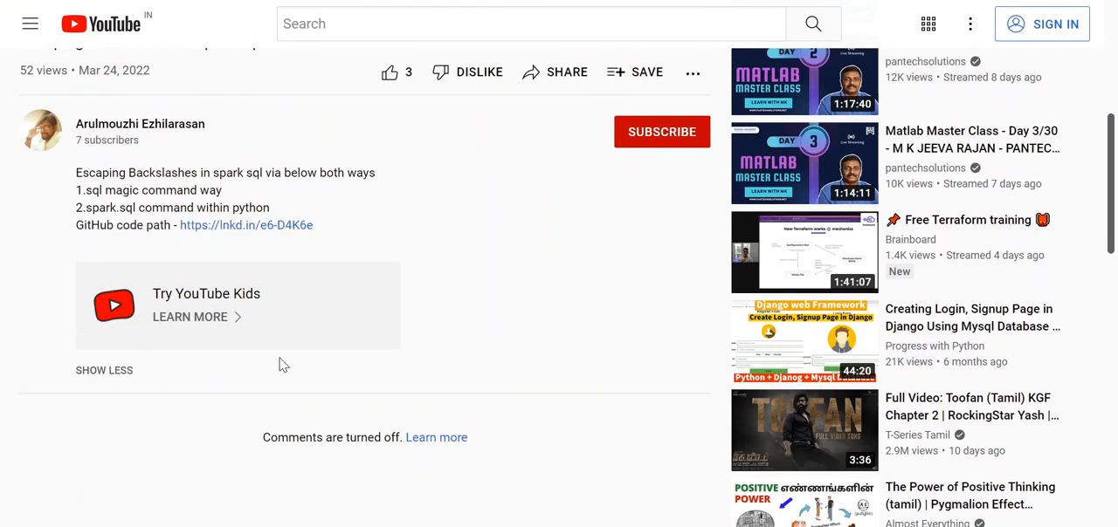
pyautogui.moveTo(192, 242)
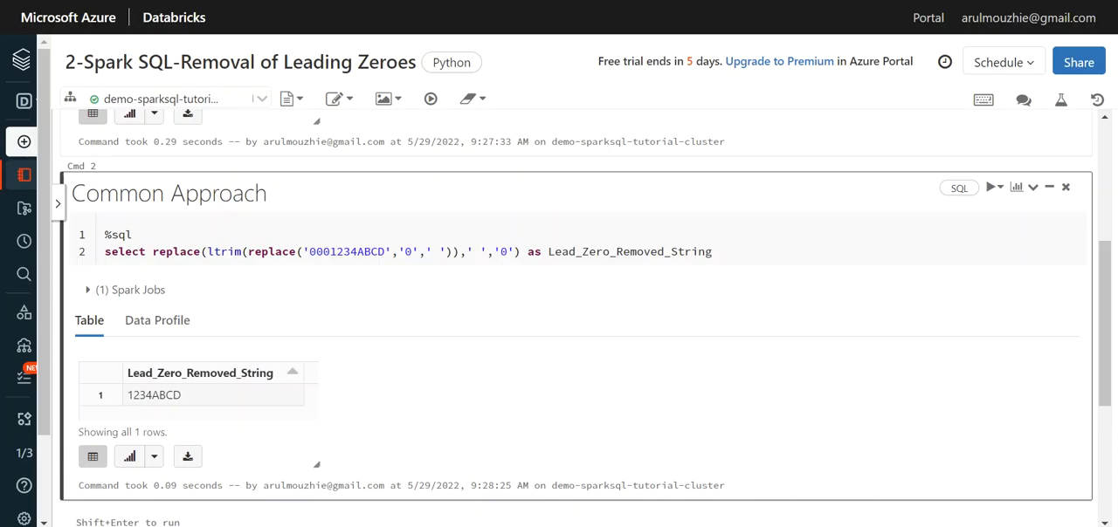
# - Scroll up the notebook, then scroll down the GitHub backslash-escaping examples file
pyautogui.scroll(3)
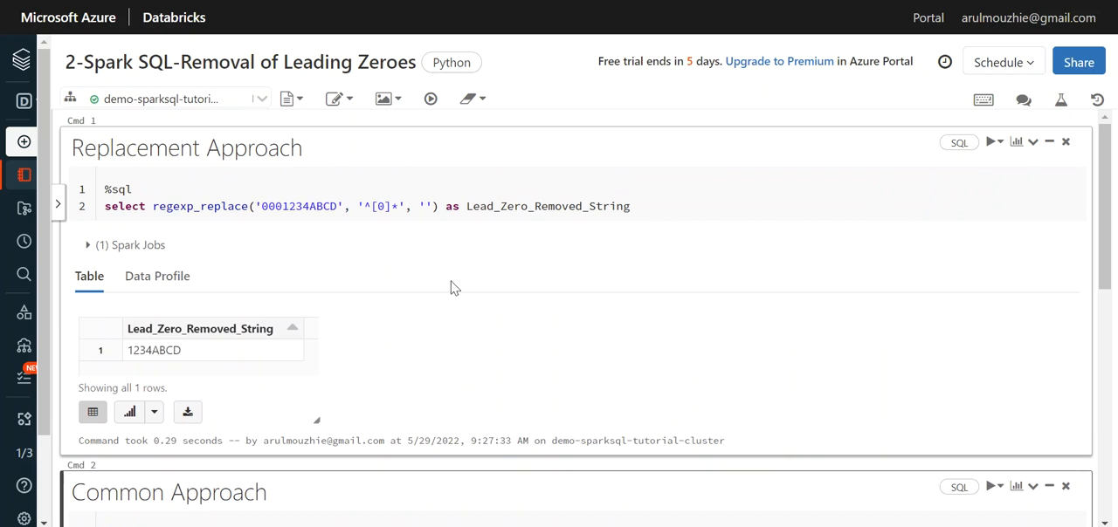
pyautogui.moveTo(537, 323)
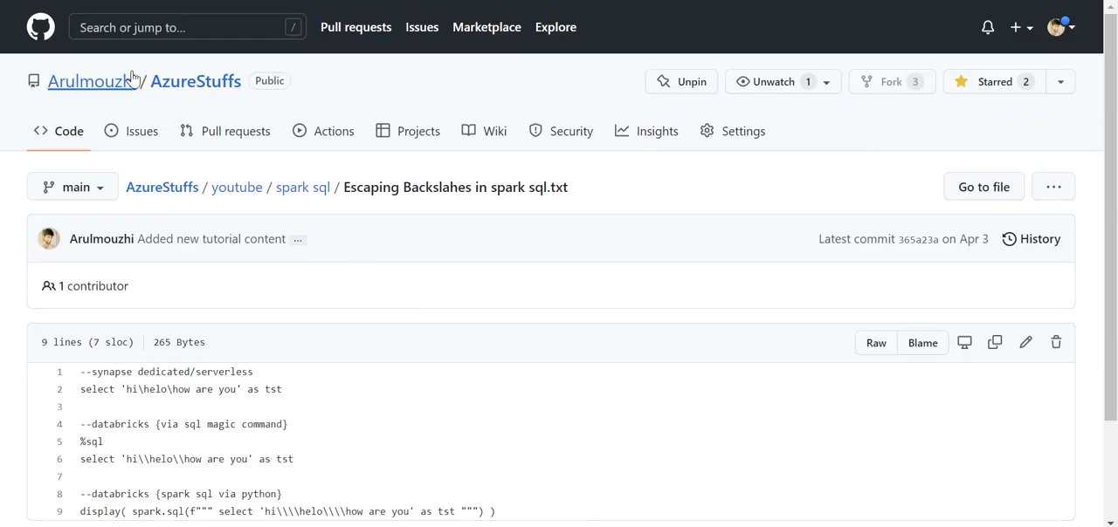
pyautogui.scroll(-3)
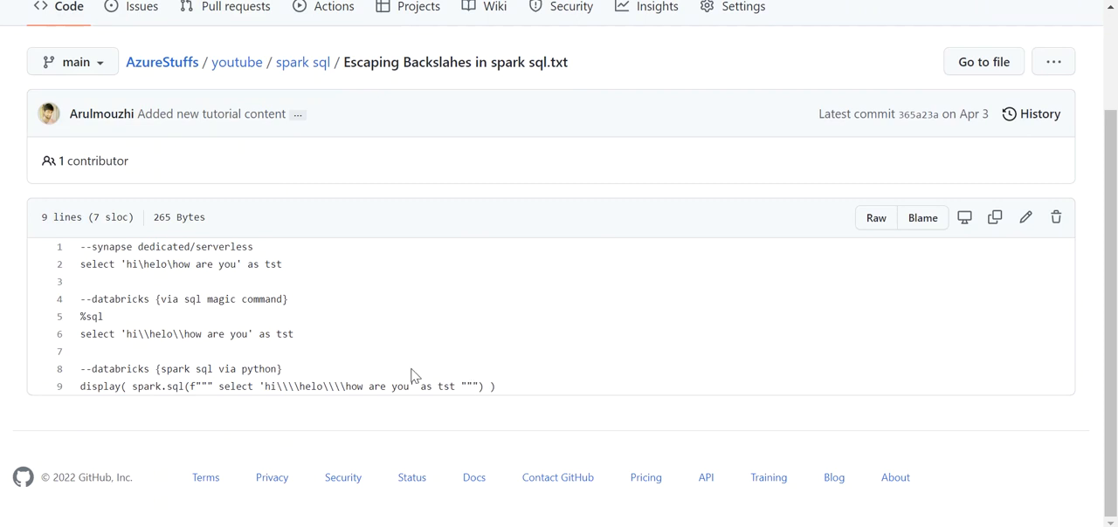